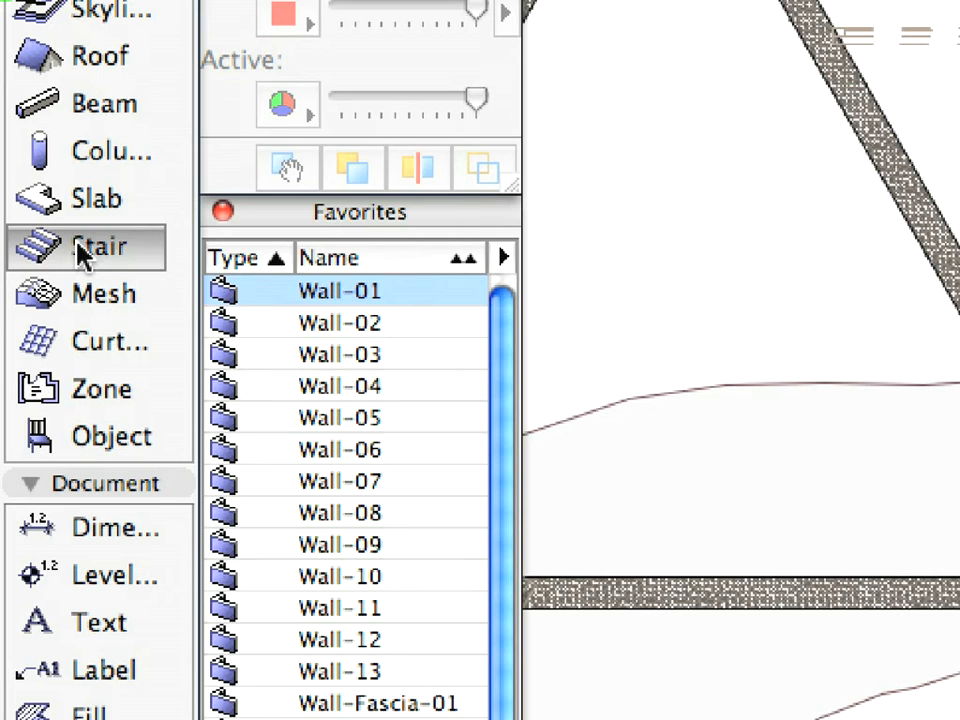
- Activate the Stair tool so Favorites lists Stair-01 and other stair presets
click(90, 246)
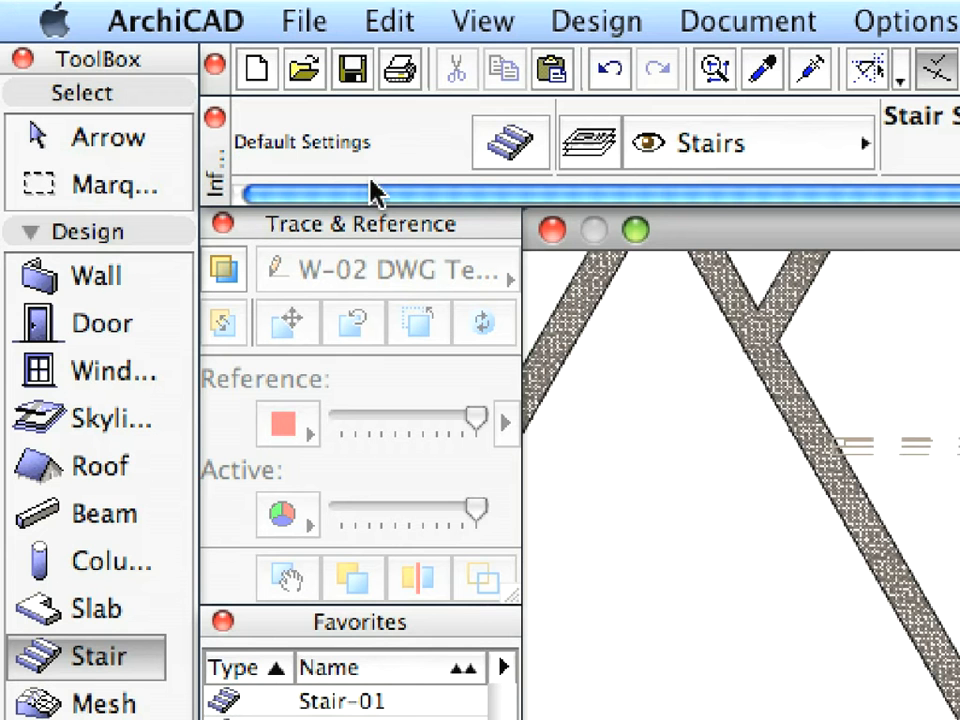
mouse_move(510, 155)
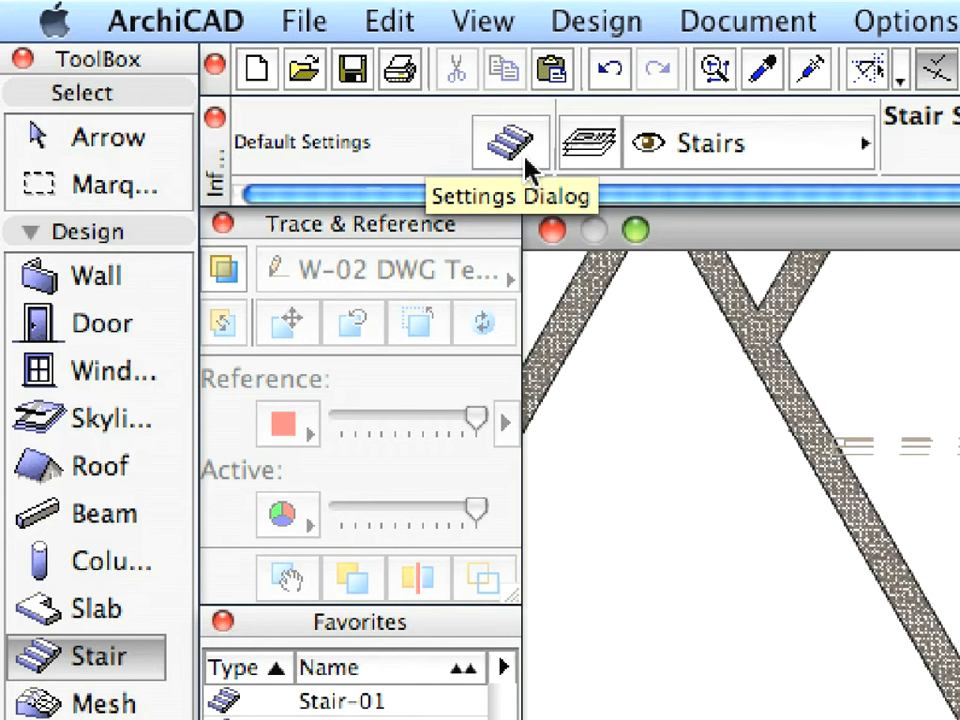
- Open Stair Default Settings and preview Stair Straight – Distorted 11 in side, 3D and plan
click(507, 140)
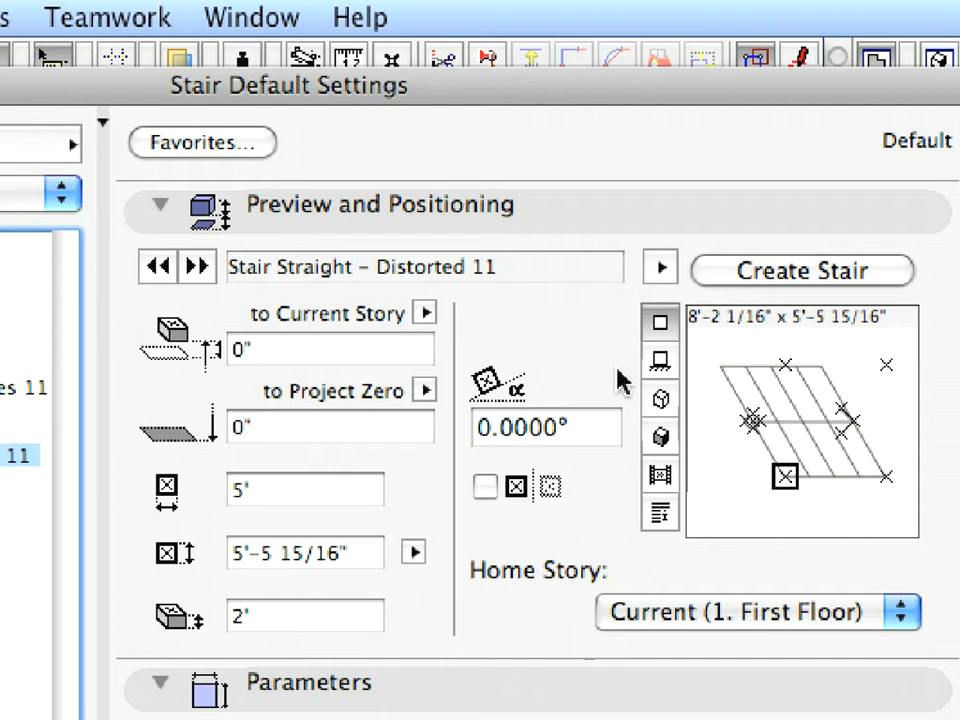
click(659, 360)
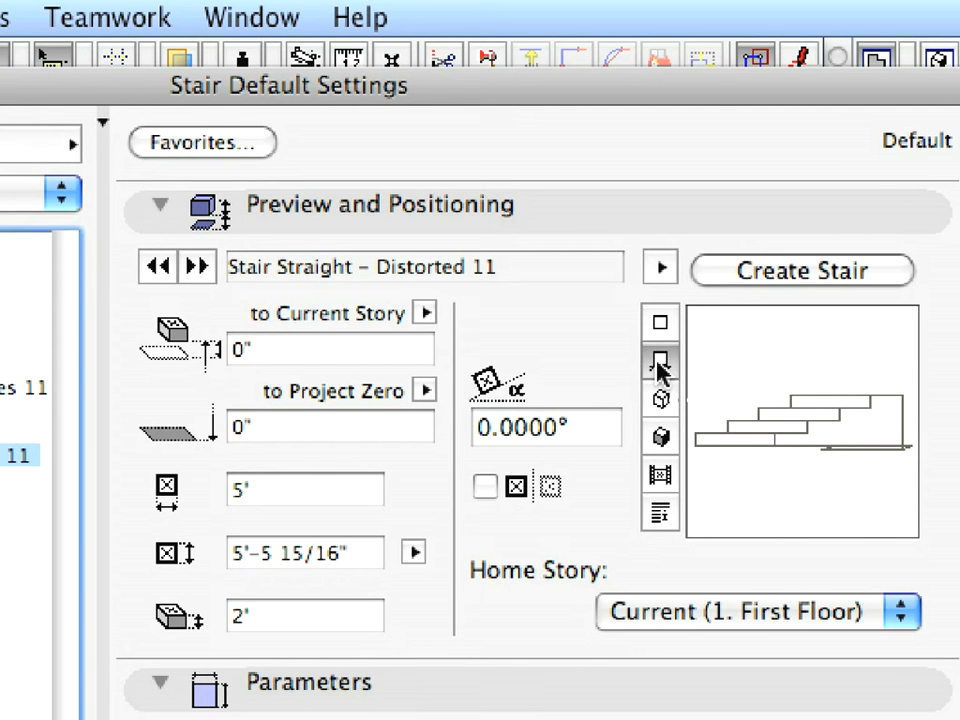
click(660, 437)
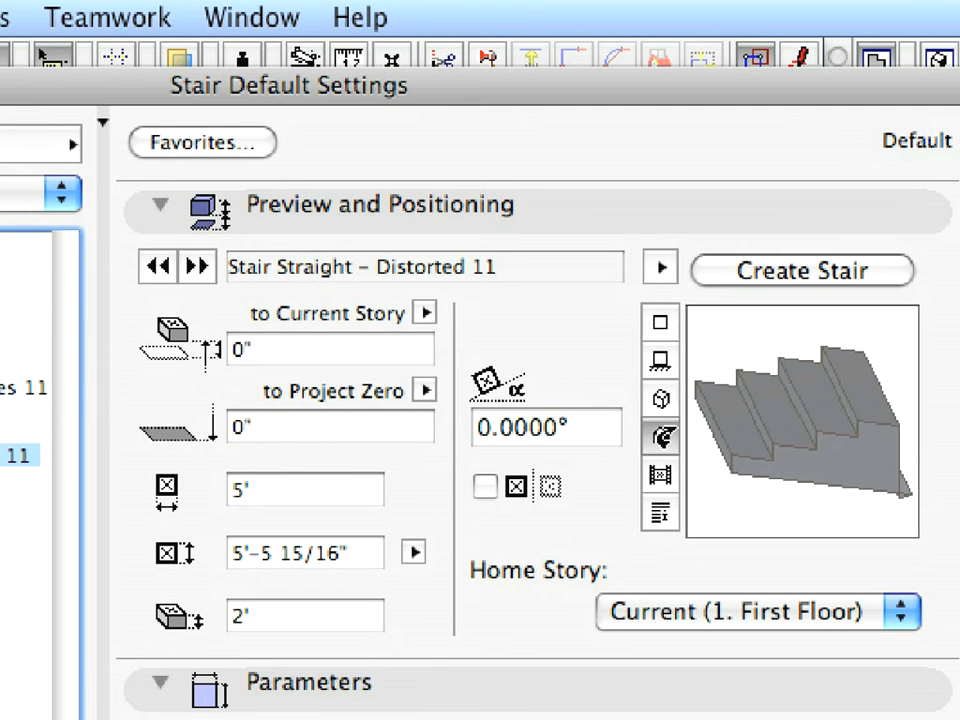
click(659, 323)
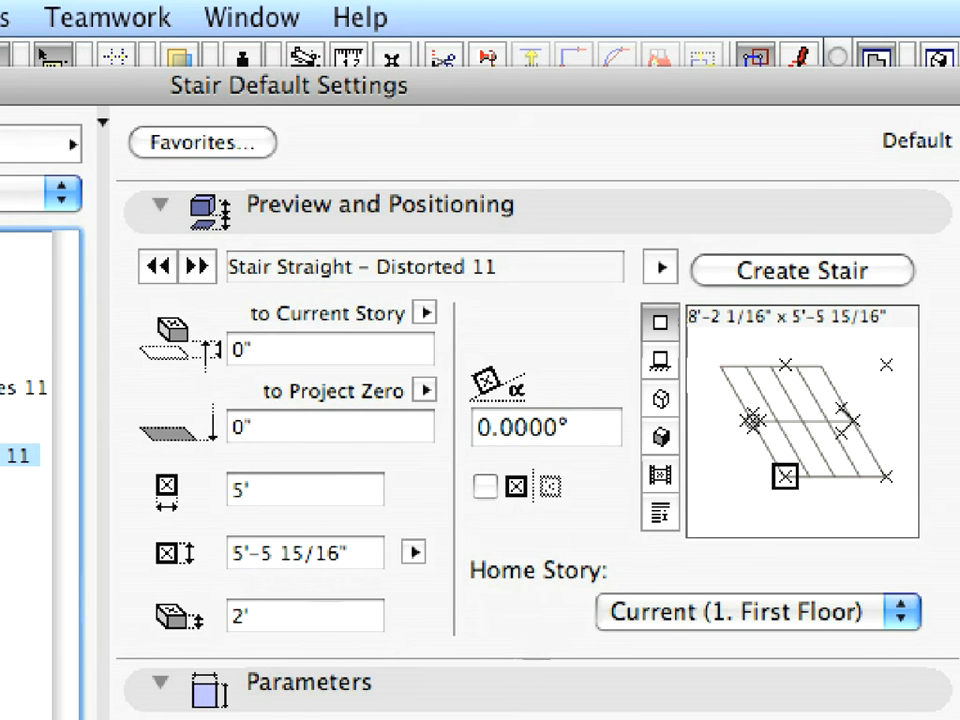
- Expand Tread and Riser Sizes through Materials, showing Base Material 40 (Metal-Iron)
scroll(down, 3)
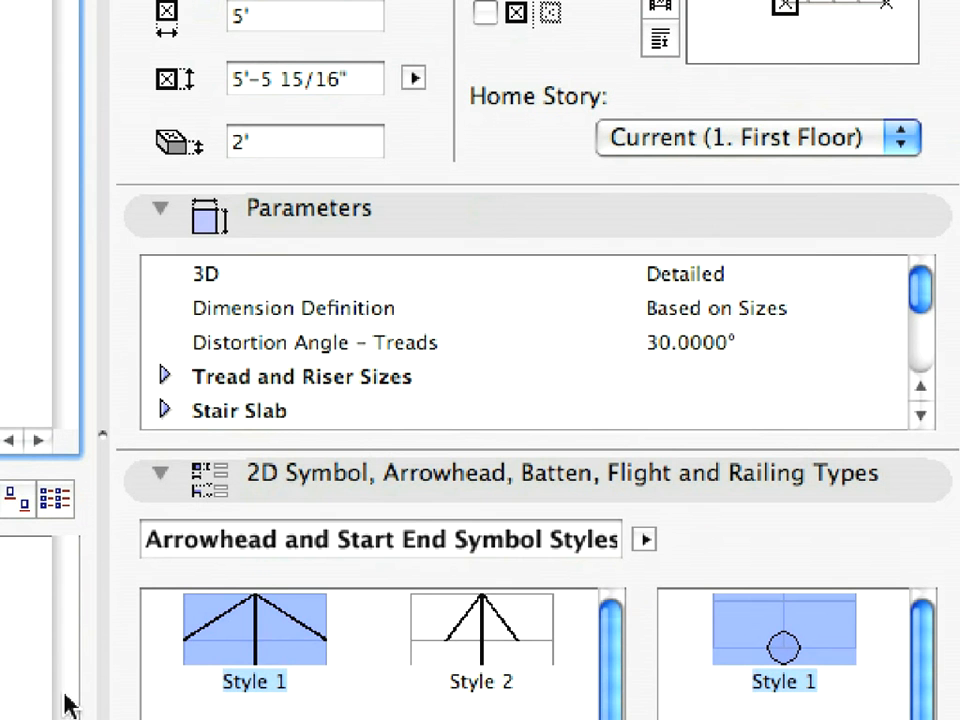
mouse_move(415, 358)
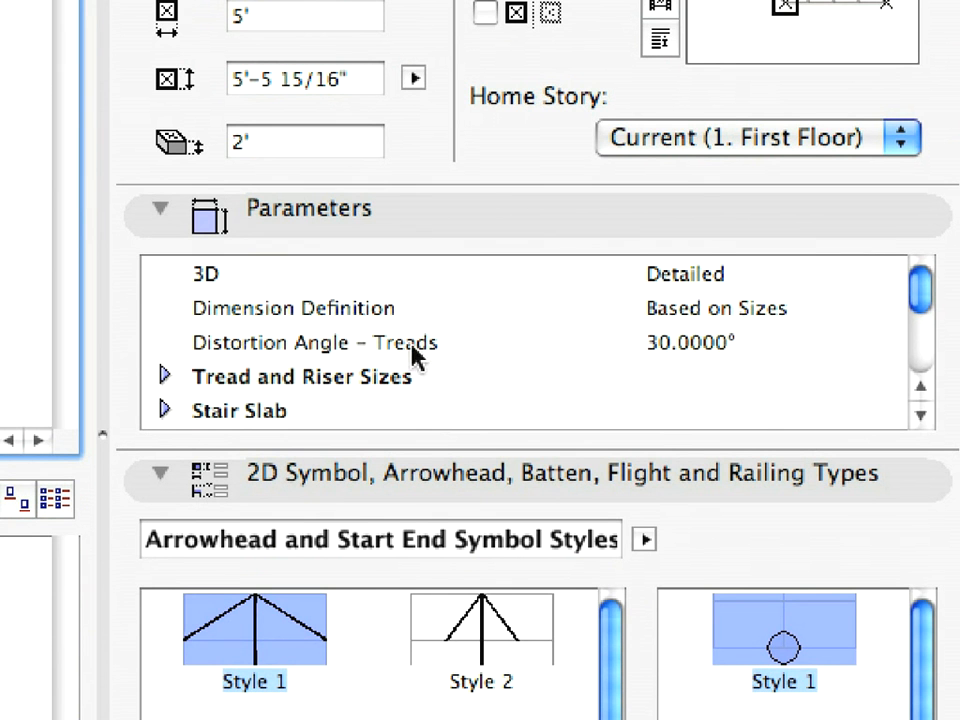
click(300, 376)
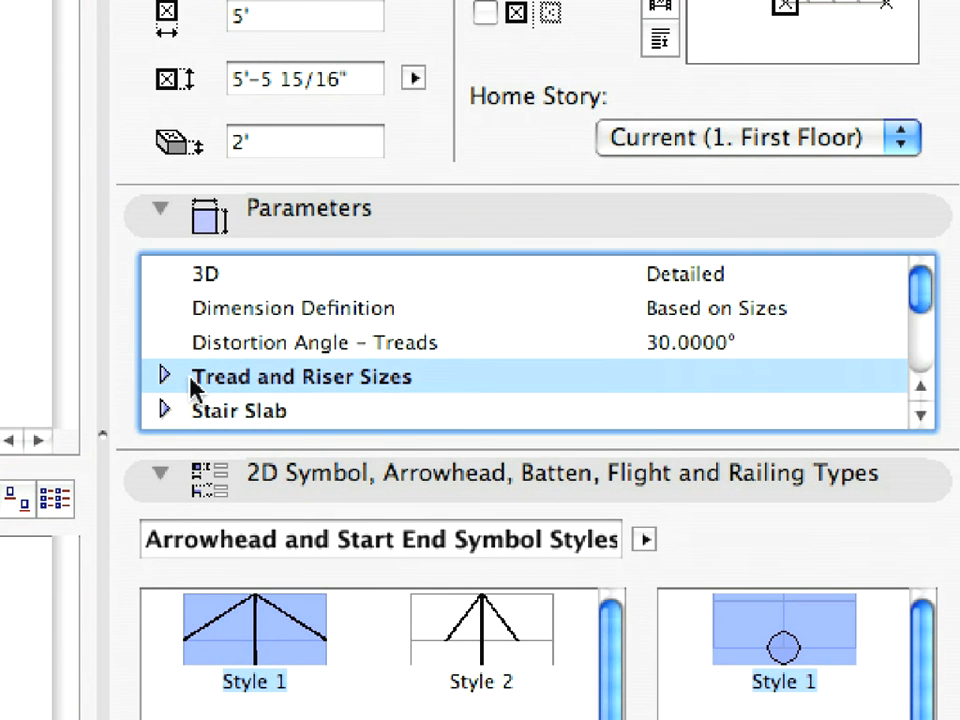
click(162, 376)
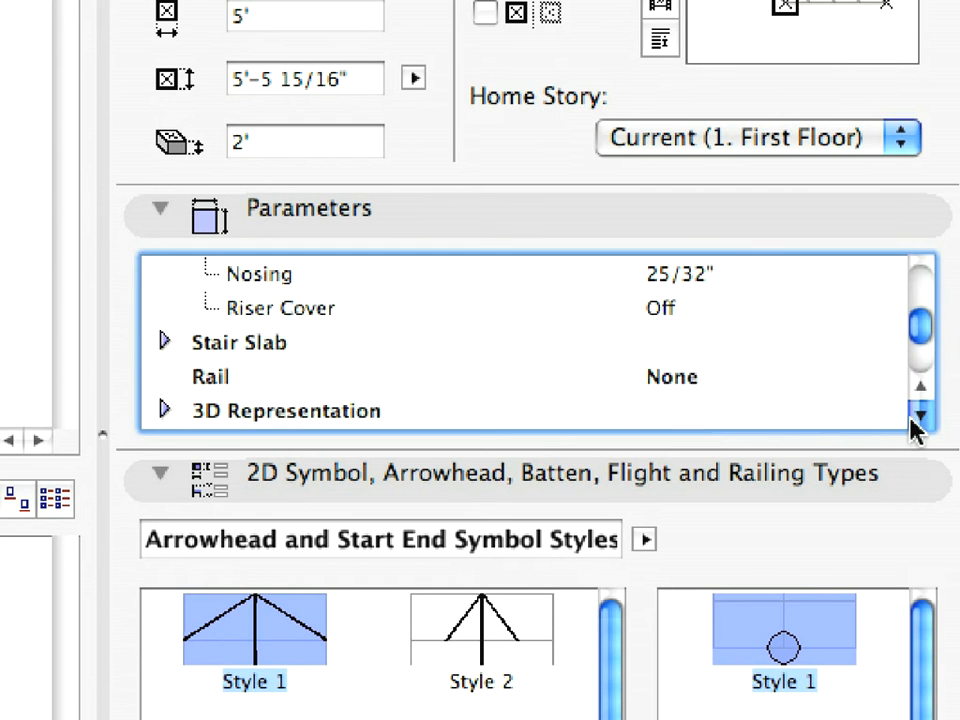
click(164, 342)
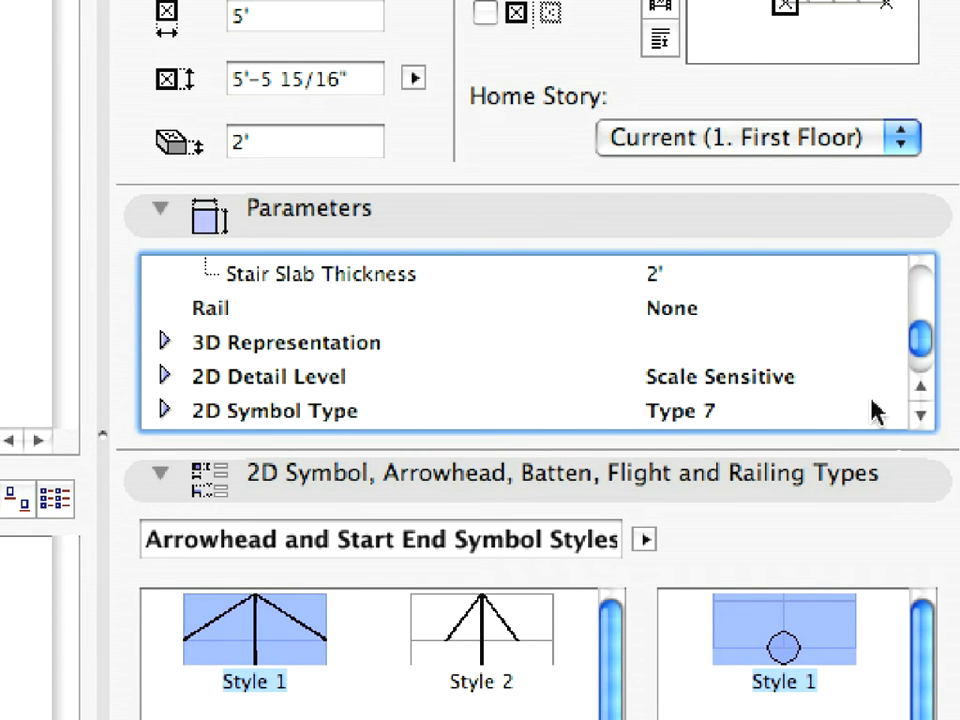
click(163, 342)
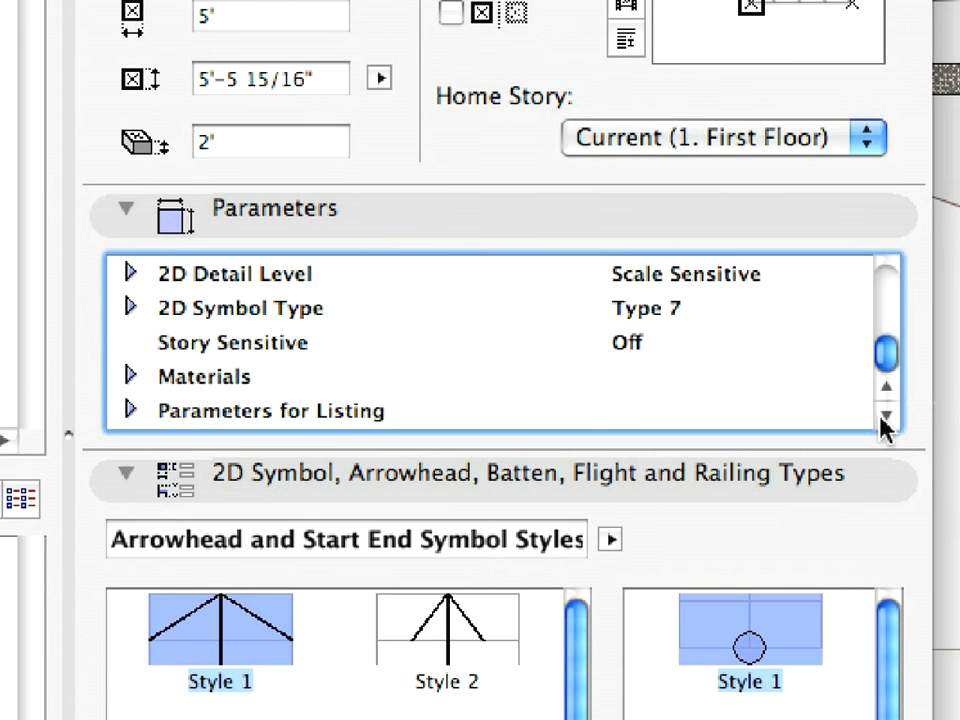
click(131, 376)
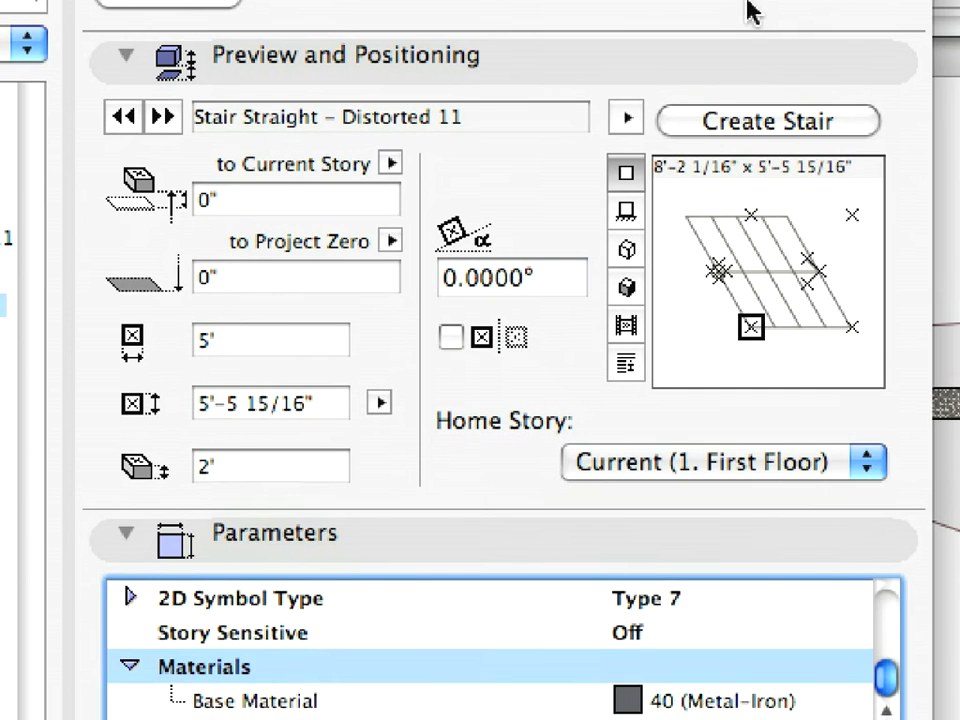
- Set the Distortion Angle – Treads value to 0 and place the stair at marker 1
scroll(down, 3)
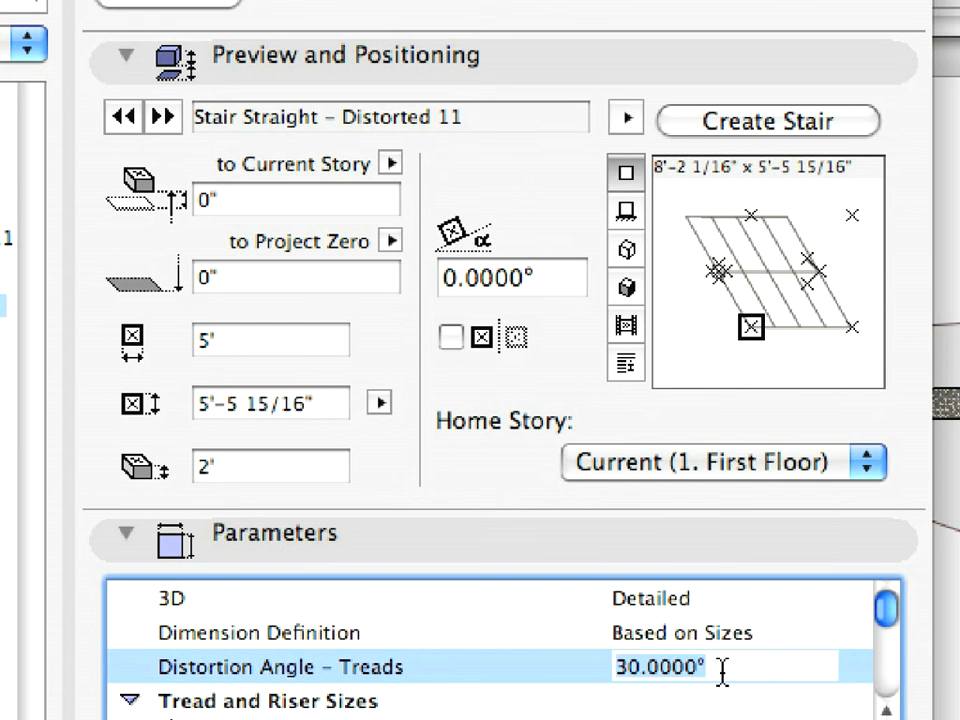
text(0)
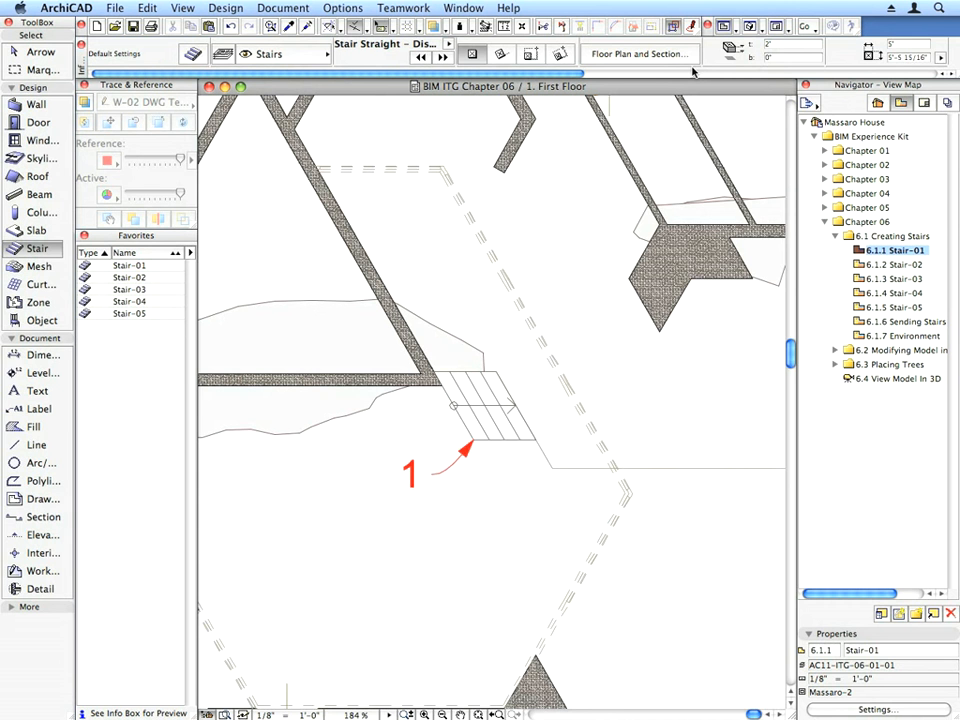
- Place Stair-02 to Stair-04 favorites at the numbered markers via views 6.1.2–6.1.4
click(888, 265)
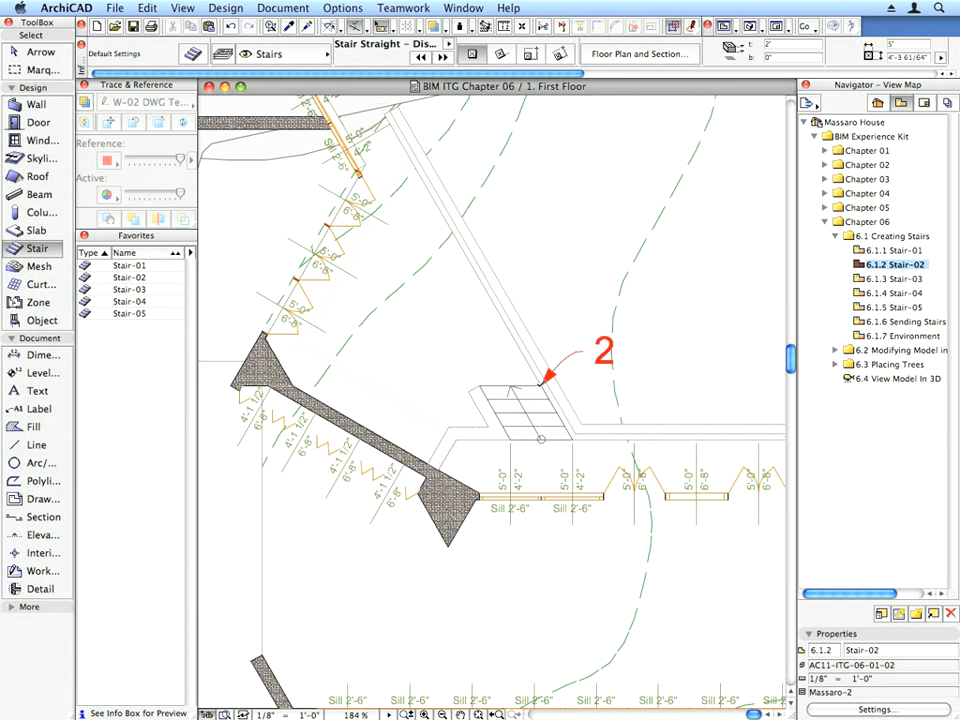
click(896, 293)
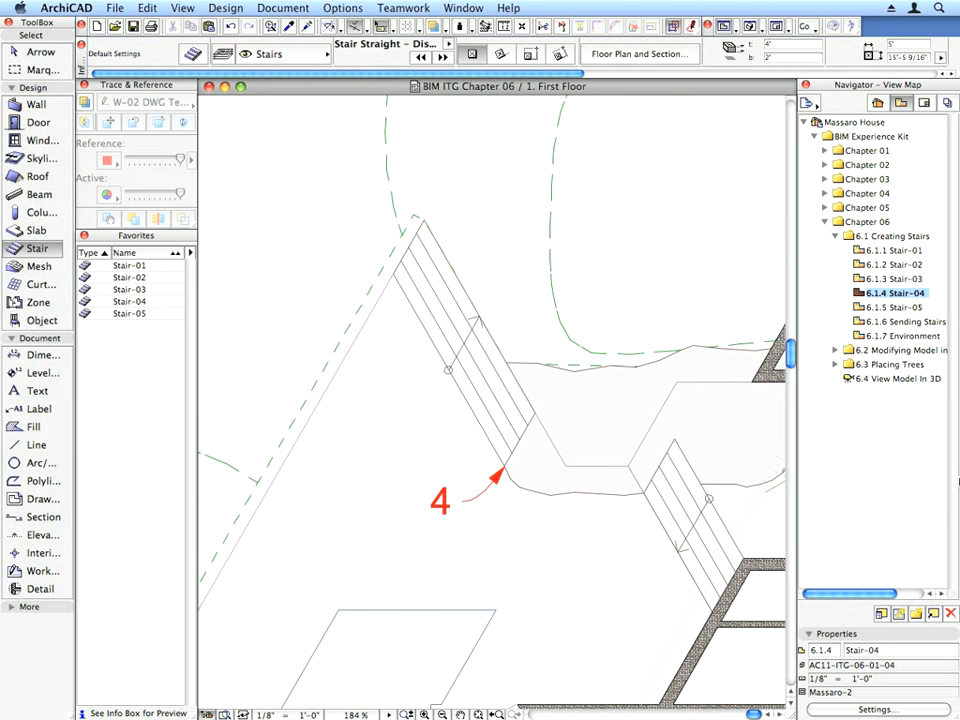
click(891, 306)
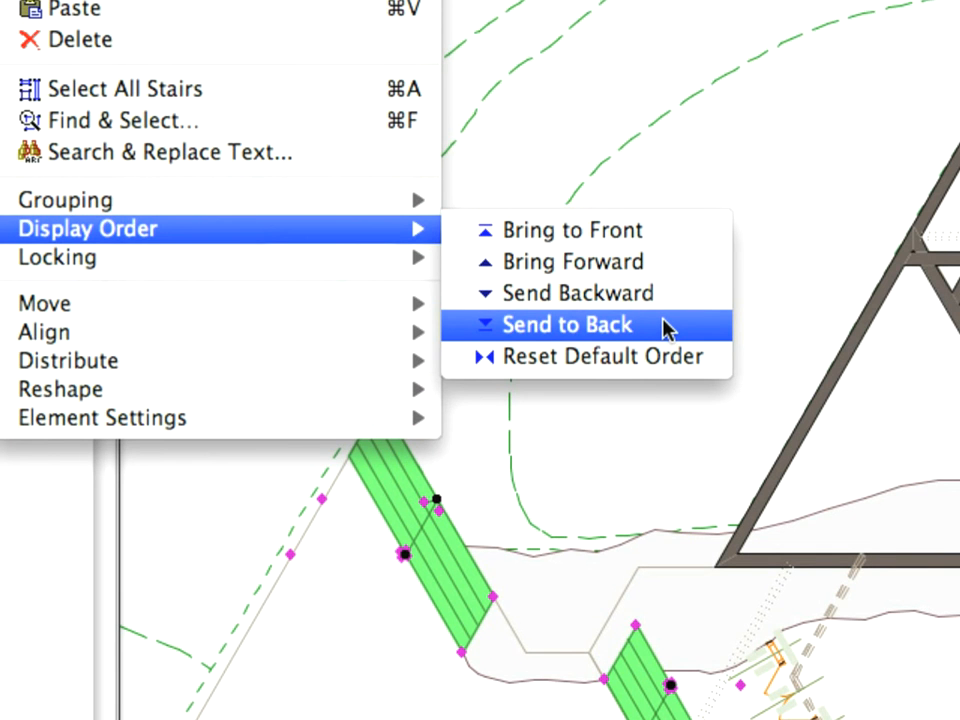
- Send the selected short stairs behind the overlapping rocks with Display Order > Send to Back
click(571, 324)
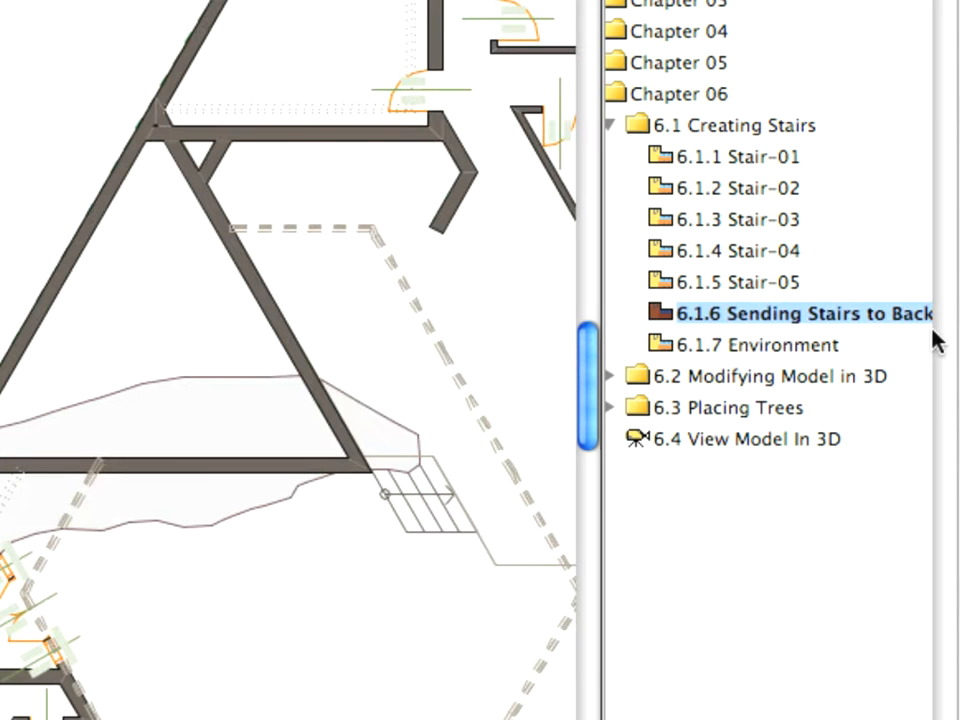
- Switch to the saved 6.1.7 Environment view of the floor plan
click(754, 344)
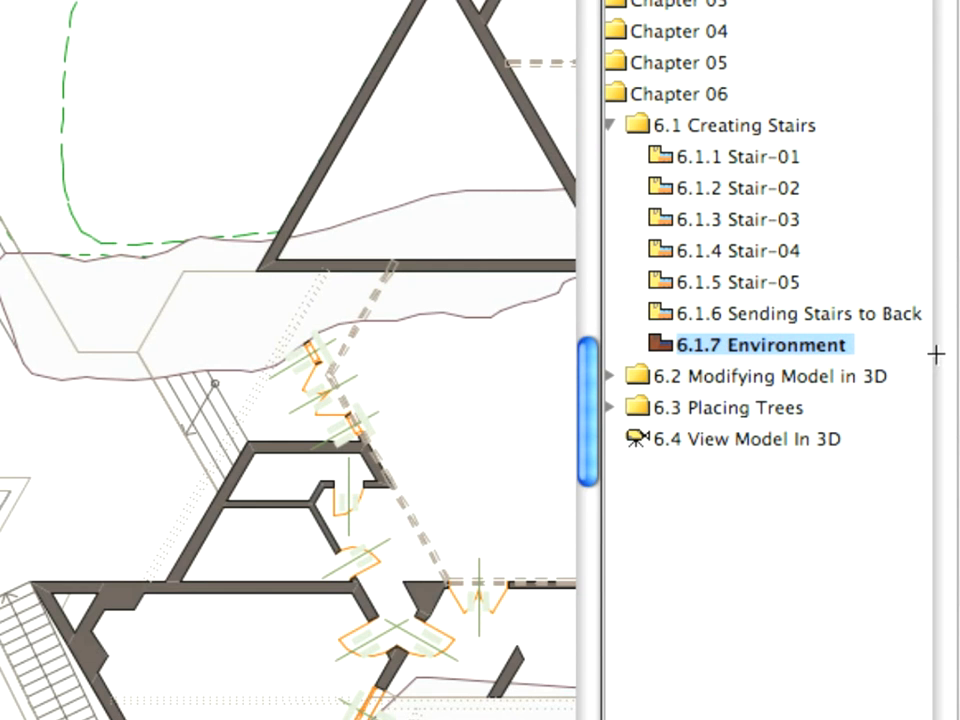